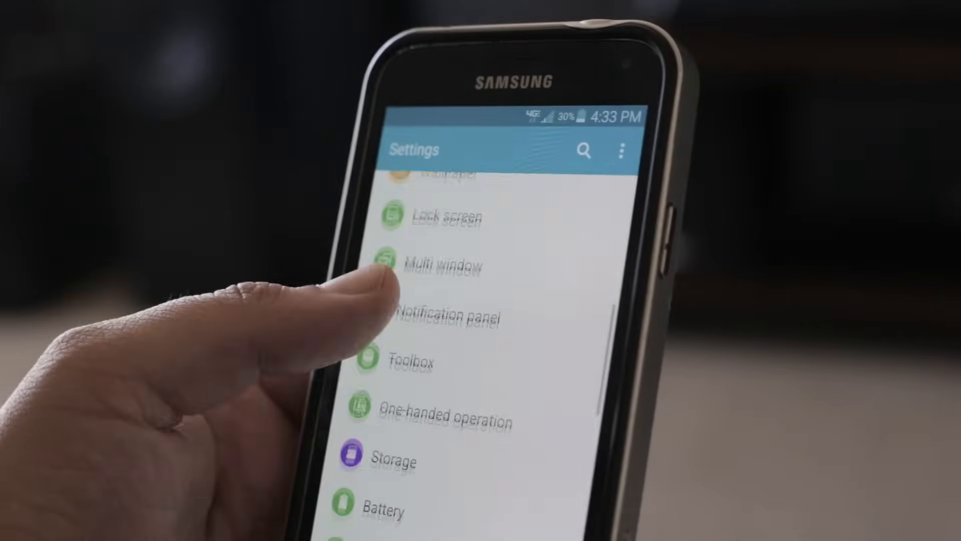
Step: Leave Settings for the app drawer listing Settings and Root Checker Basic
{"action": "left_click", "coordinate": [394, 461]}
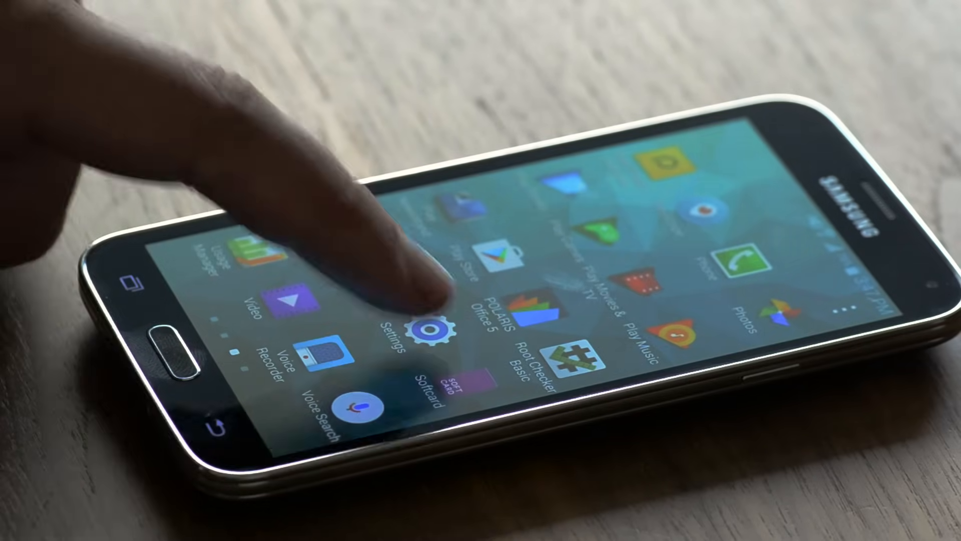
Step: In Settings > About device, tap Build number to unlock and enable Developer options
{"action": "left_click", "coordinate": [430, 324]}
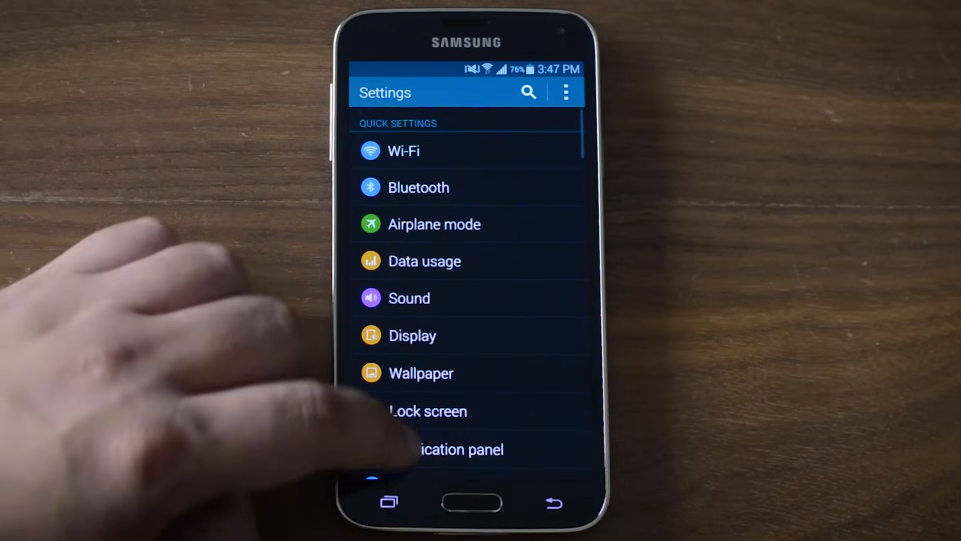
{"action": "scroll", "scroll_direction": "down", "scroll_amount": 3}
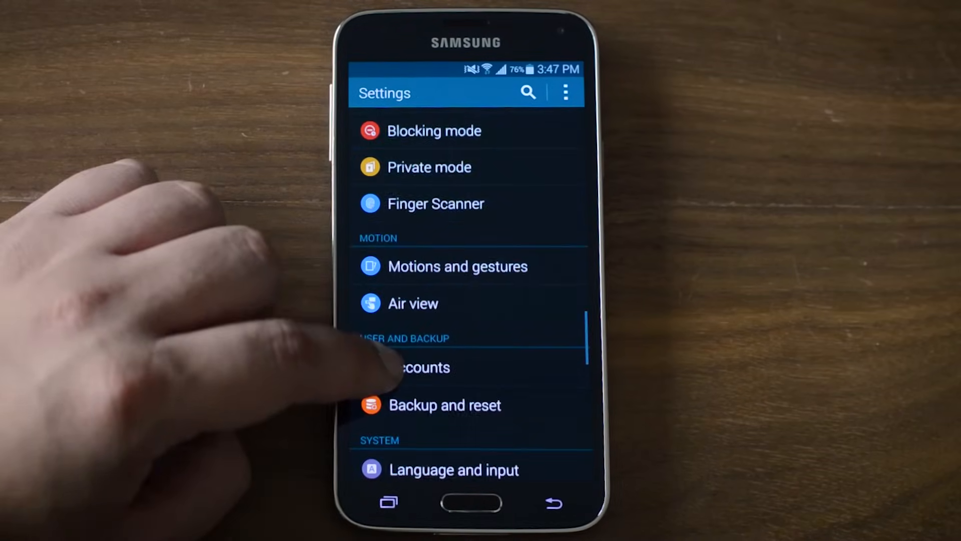
{"action": "scroll", "scroll_direction": "down", "scroll_amount": 3}
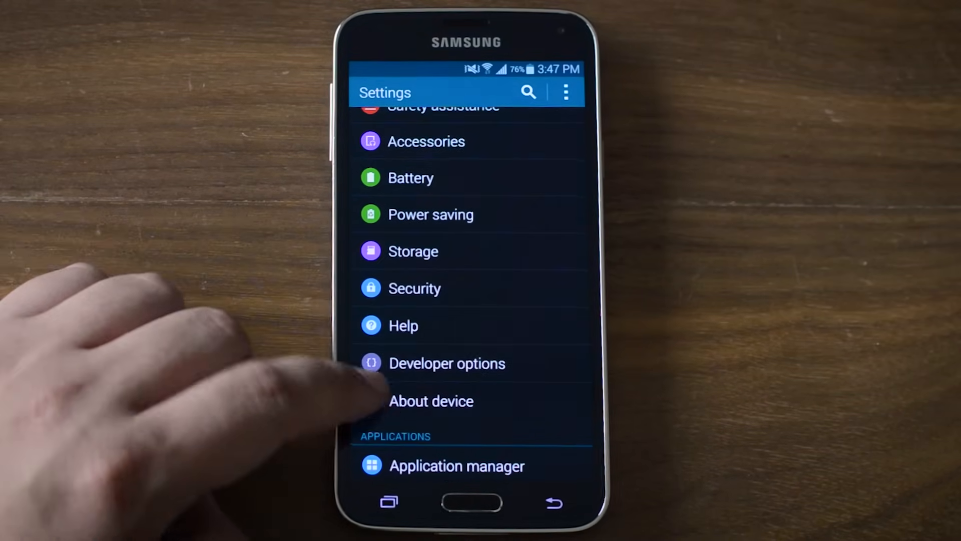
{"action": "left_click", "coordinate": [431, 400]}
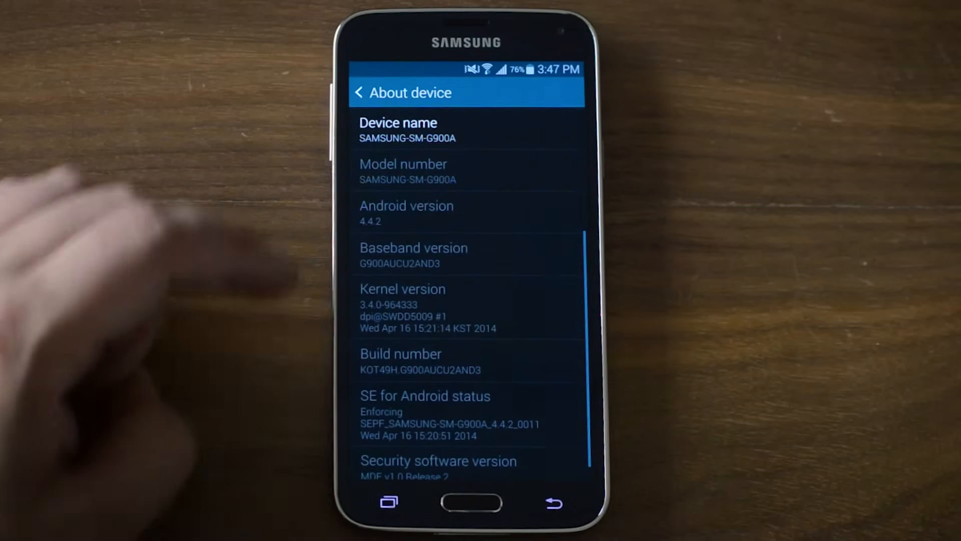
{"action": "left_click", "coordinate": [402, 362]}
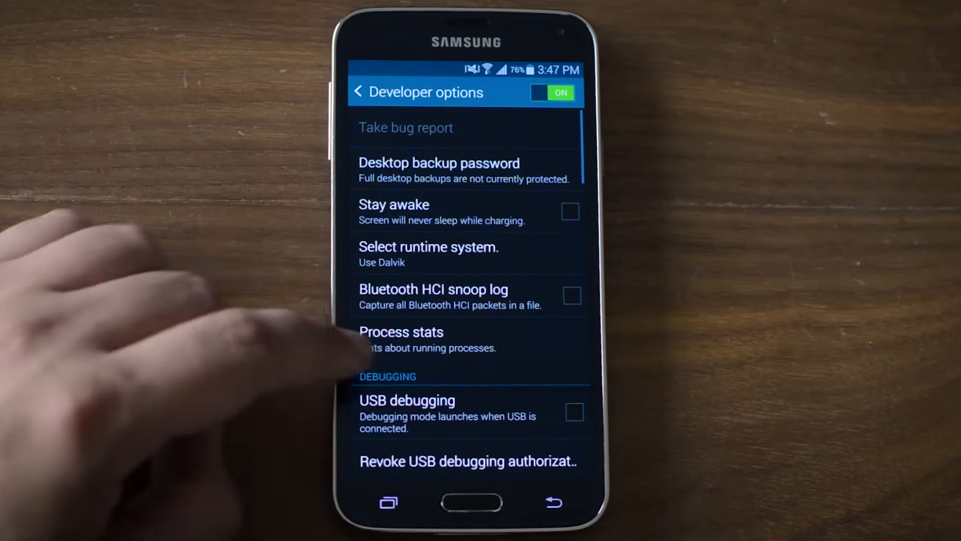
Step: Enable USB debugging under Developer options and return to the main settings list
{"action": "left_click", "coordinate": [573, 412]}
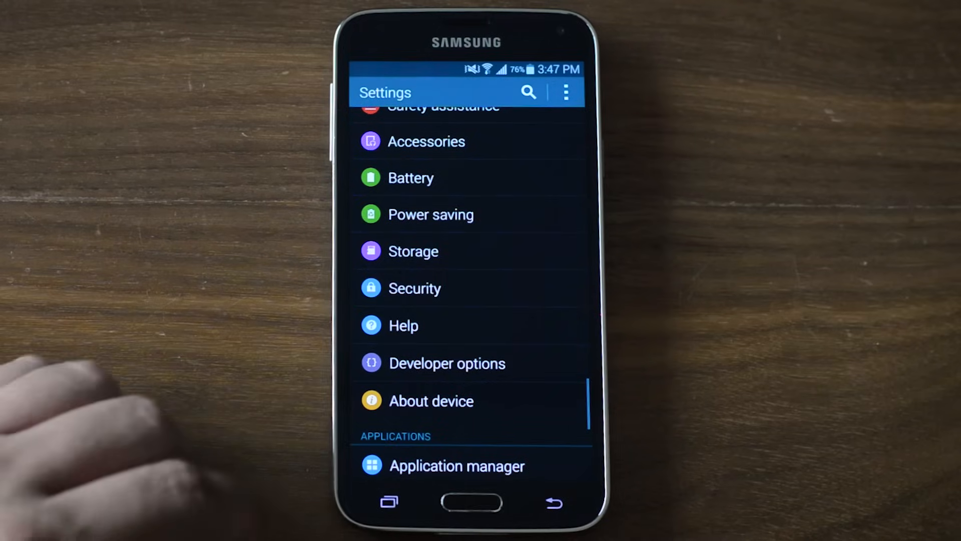
Step: In Security, allow Unknown sources and accept the warning, then launch towelroot v3
{"action": "left_click", "coordinate": [414, 288]}
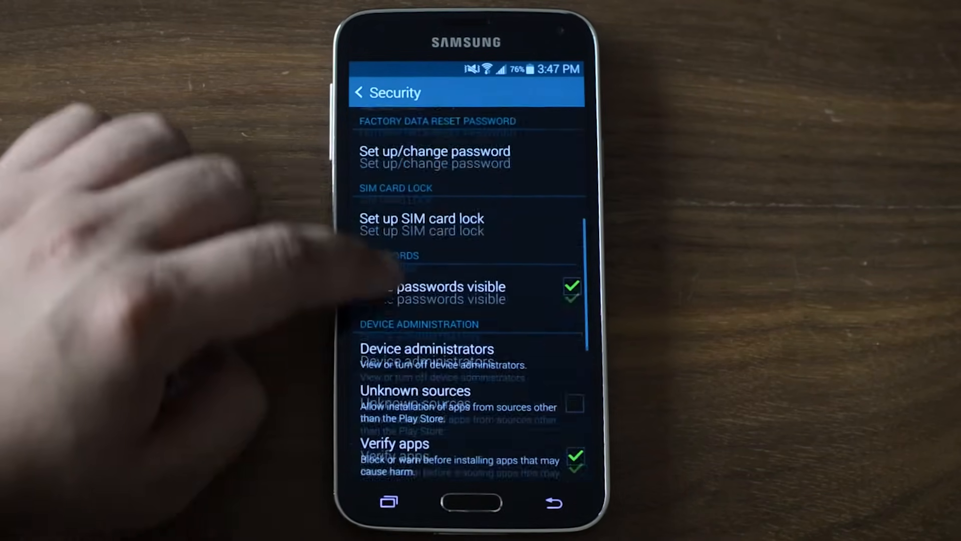
{"action": "left_click", "coordinate": [573, 403]}
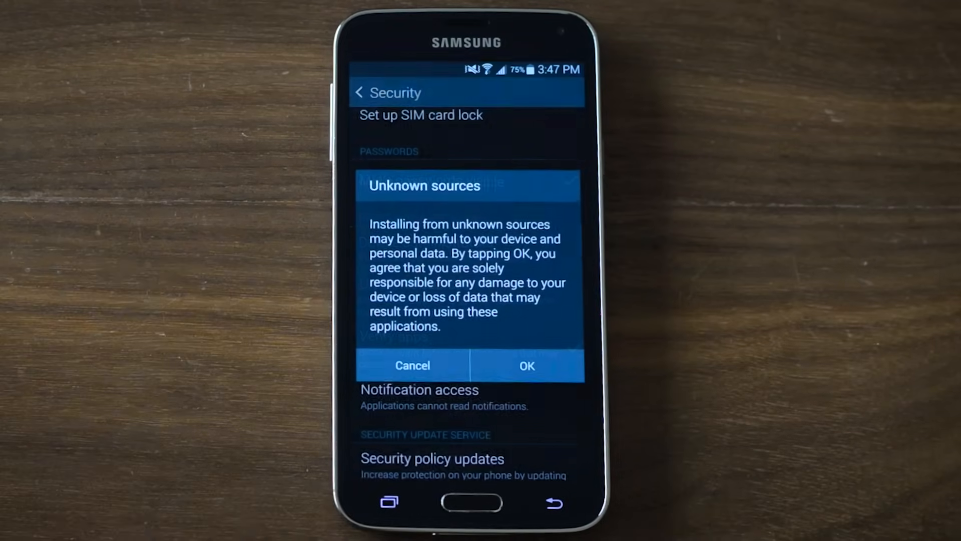
{"action": "left_click", "coordinate": [526, 364]}
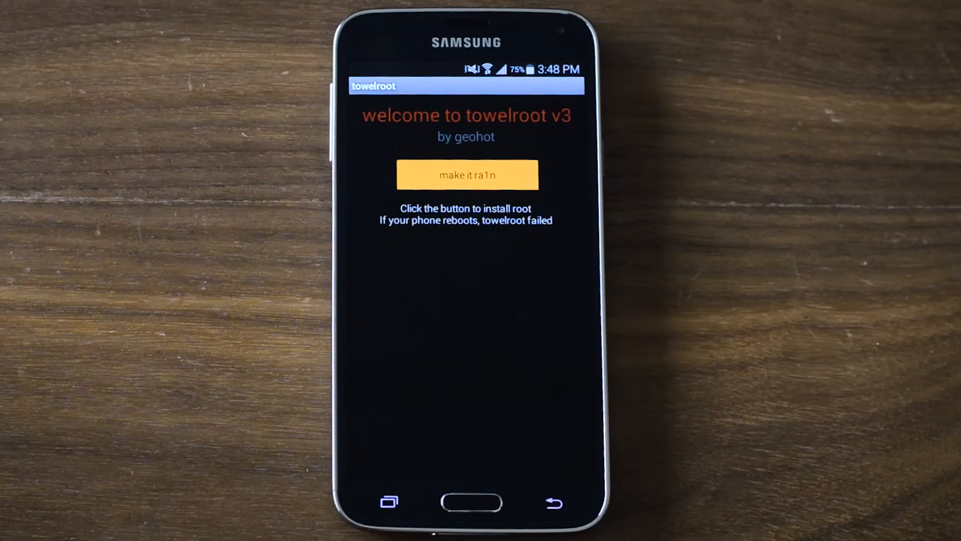
Step: Run 'make it ra1n' in towelroot and verify root in Root Checker Basic
{"action": "left_click", "coordinate": [466, 174]}
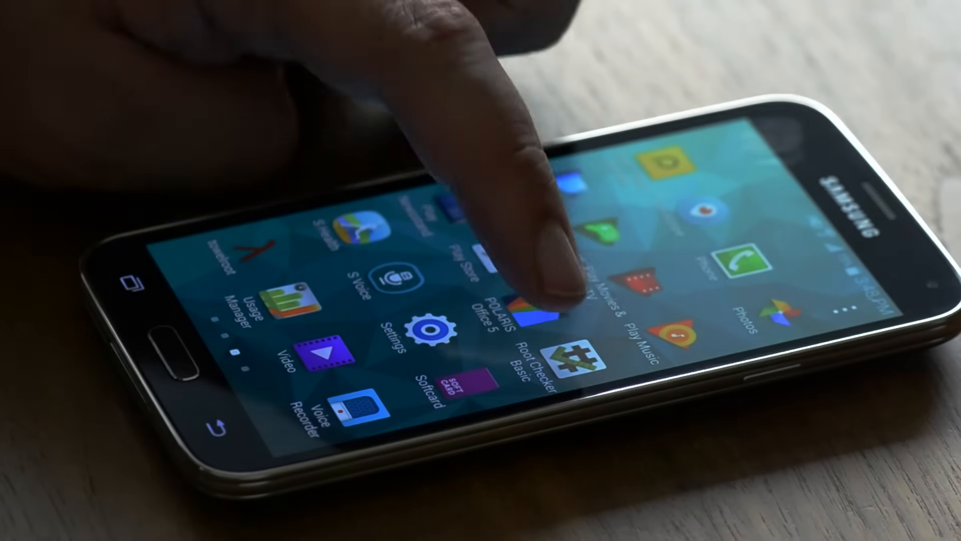
{"action": "left_click", "coordinate": [558, 355]}
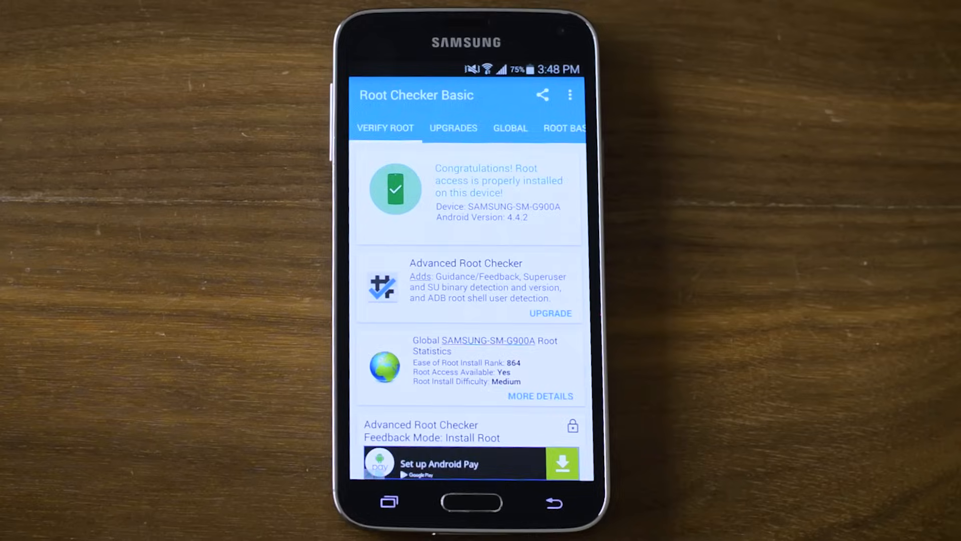